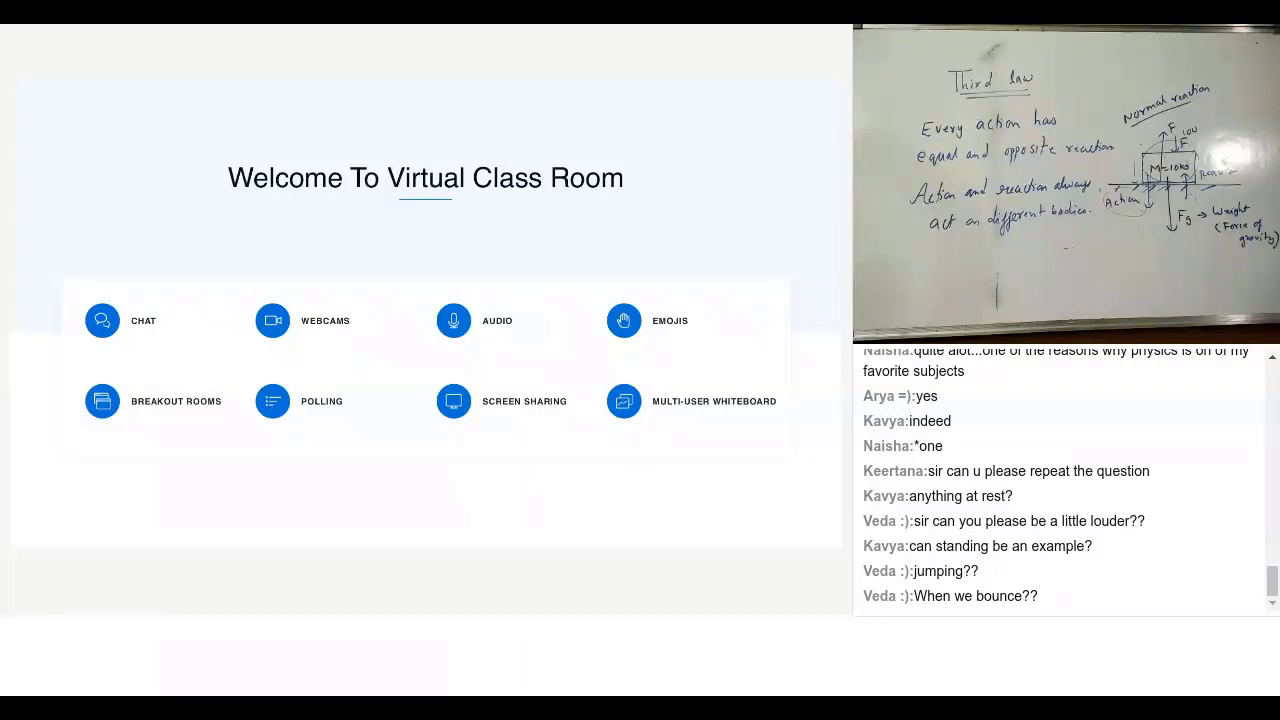
pyautogui.scroll(-3)
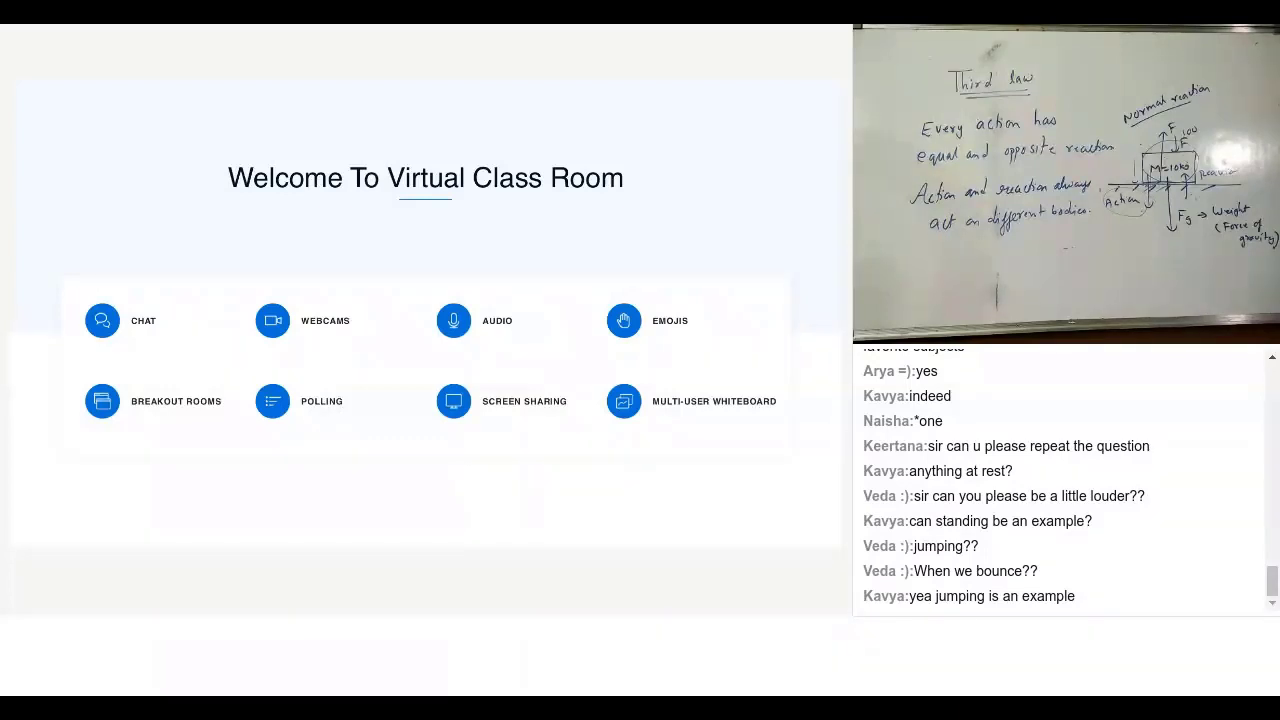
pyautogui.scroll(-3)
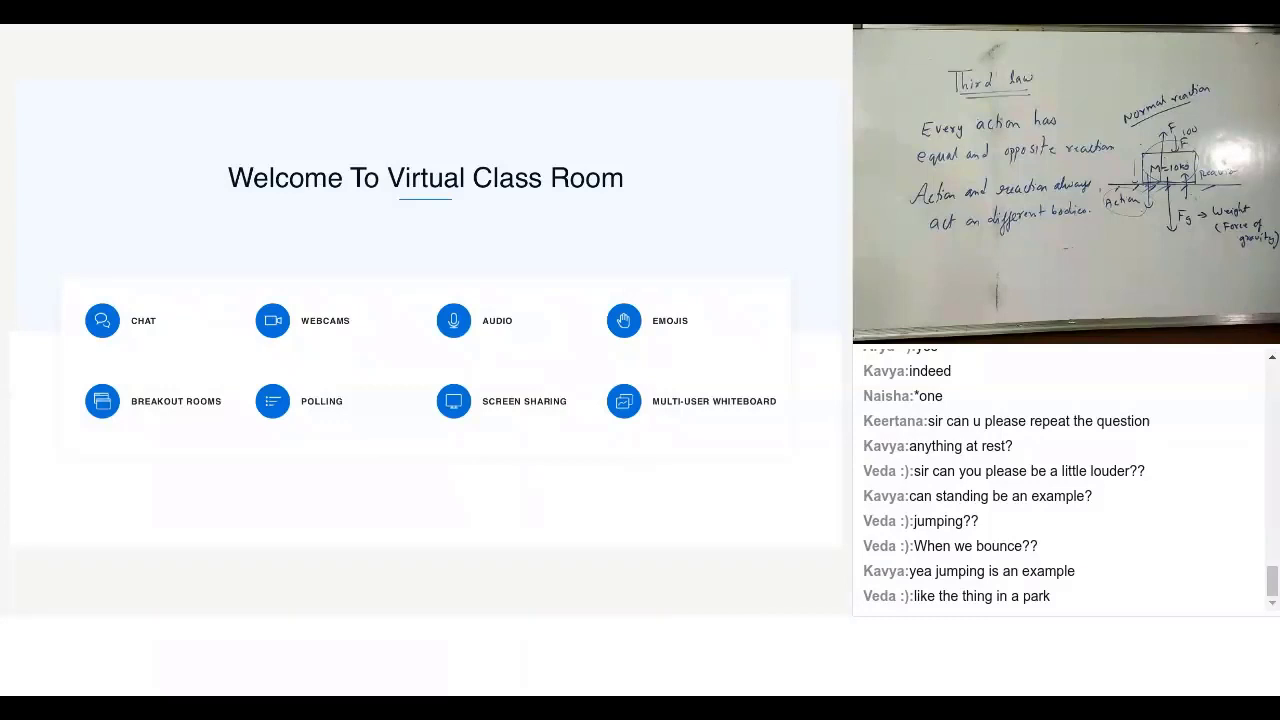
pyautogui.scroll(-3)
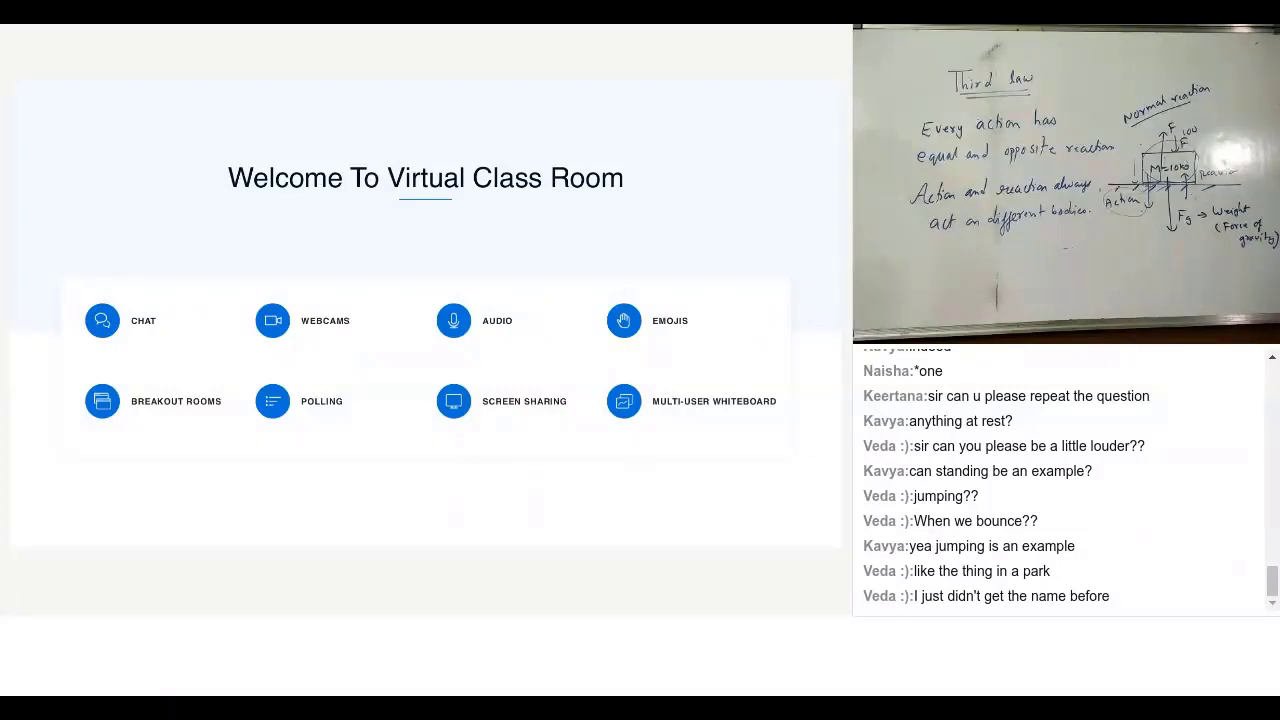
pyautogui.scroll(-3)
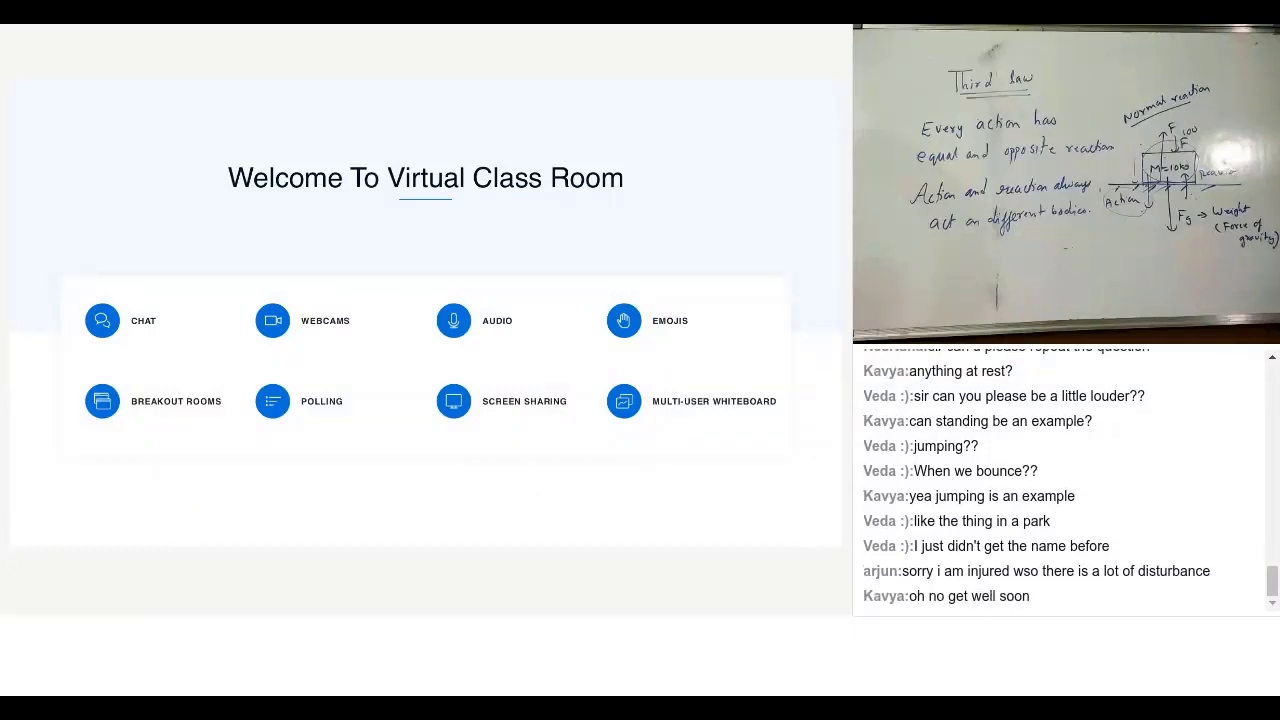
pyautogui.scroll(-3)
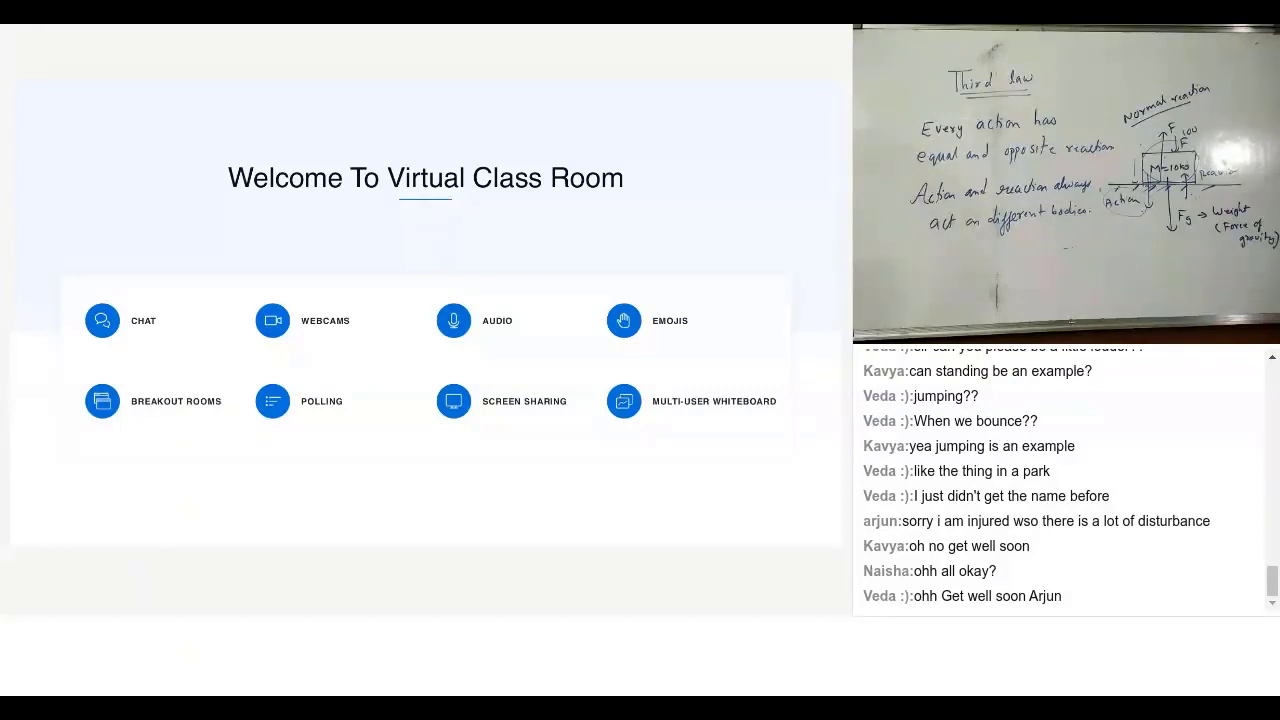
pyautogui.scroll(-3)
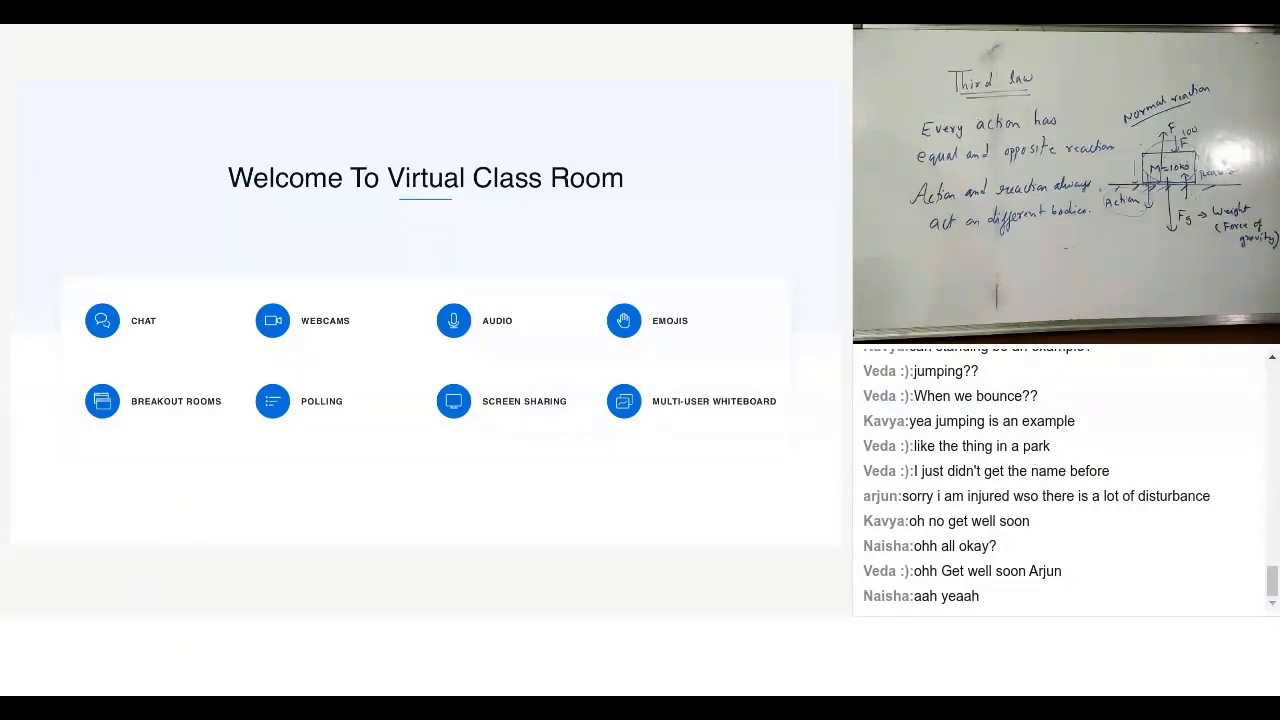
pyautogui.scroll(-3)
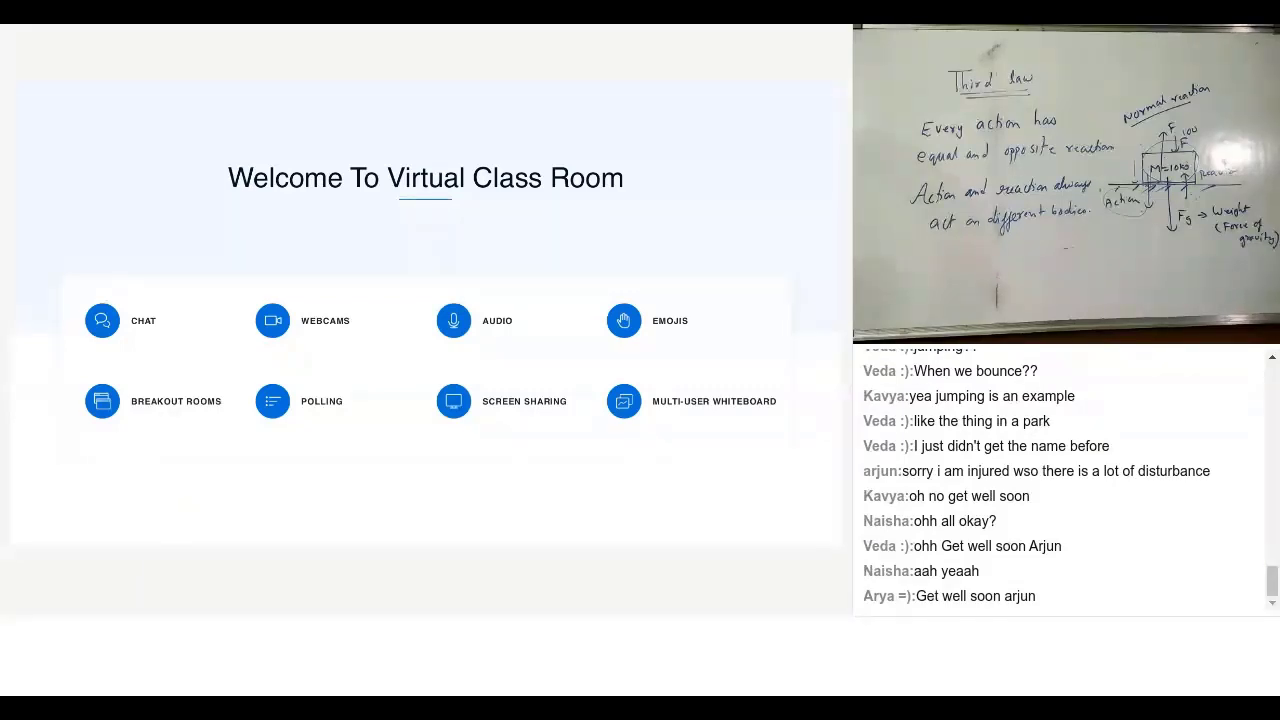